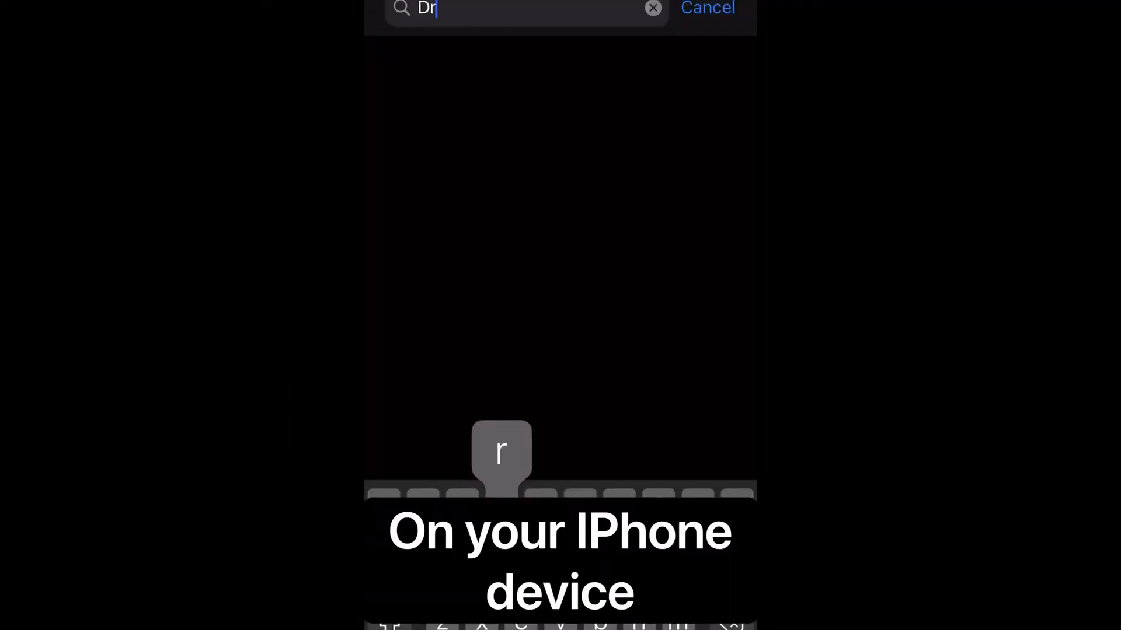
Search 'droidcam', install DroidCam Wireless Webcam, and open it past its setup instructions
type("oidcam")
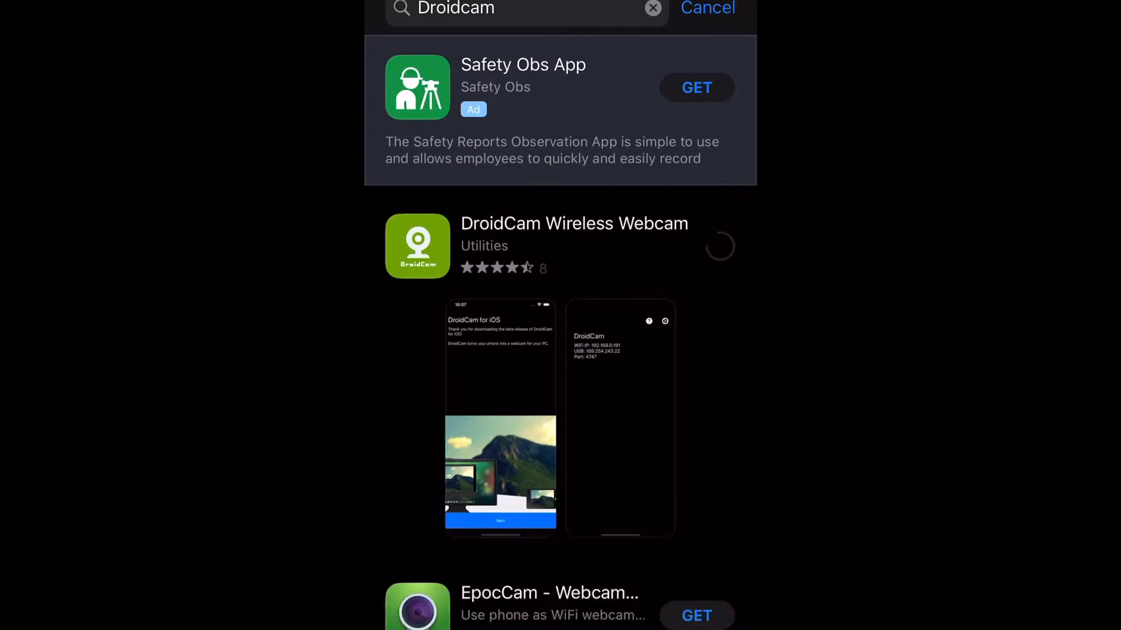
left_click(720, 245)
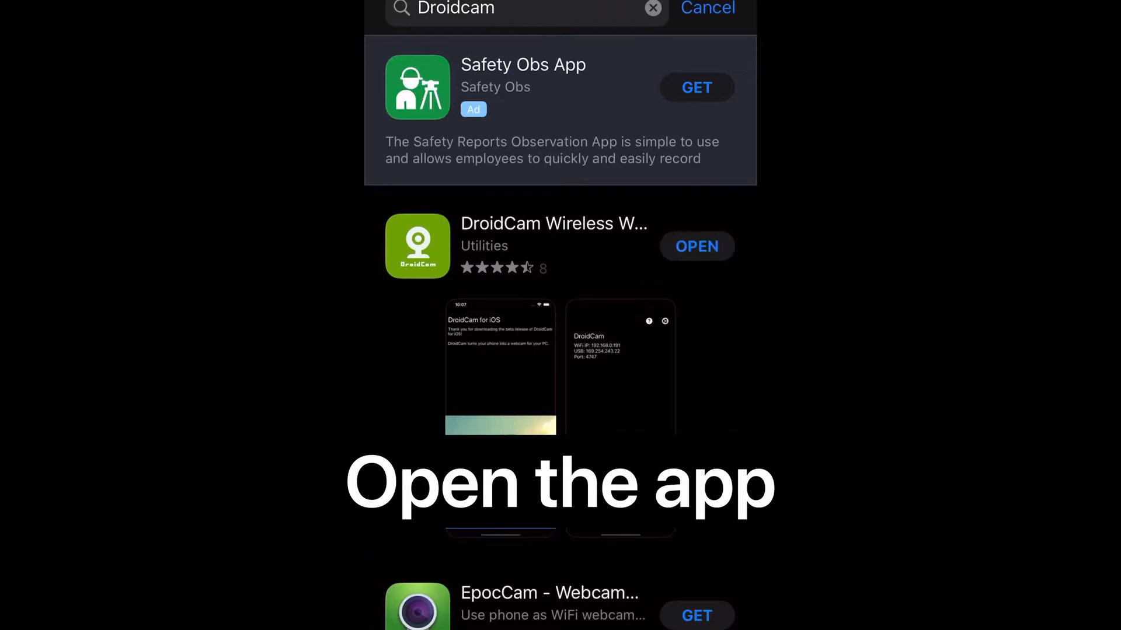
scroll("down", 3)
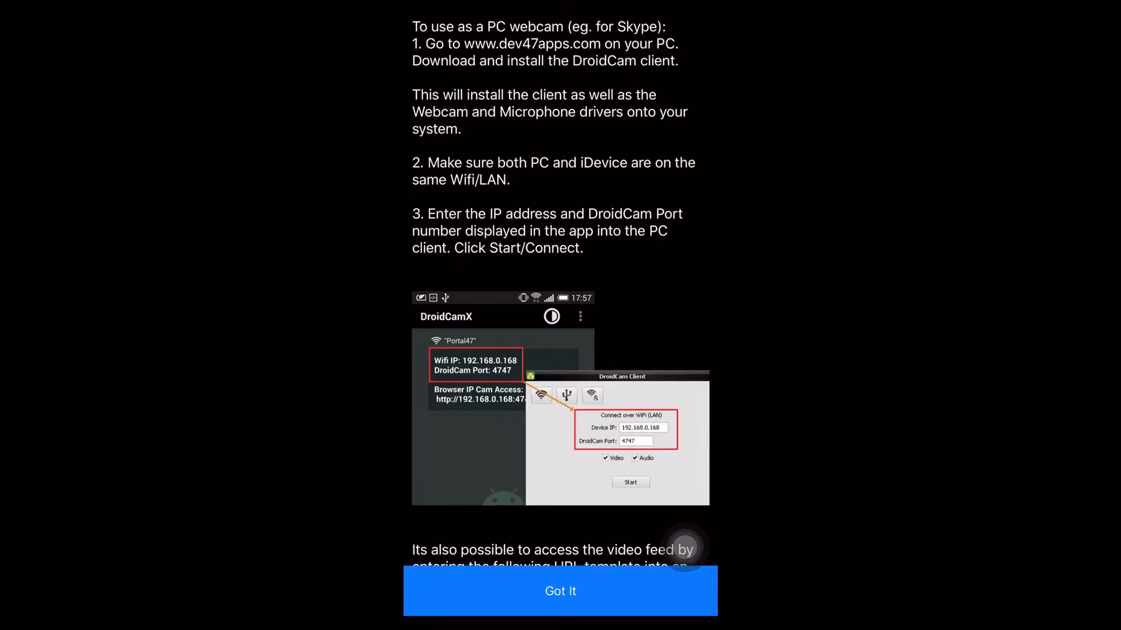
left_click(560, 591)
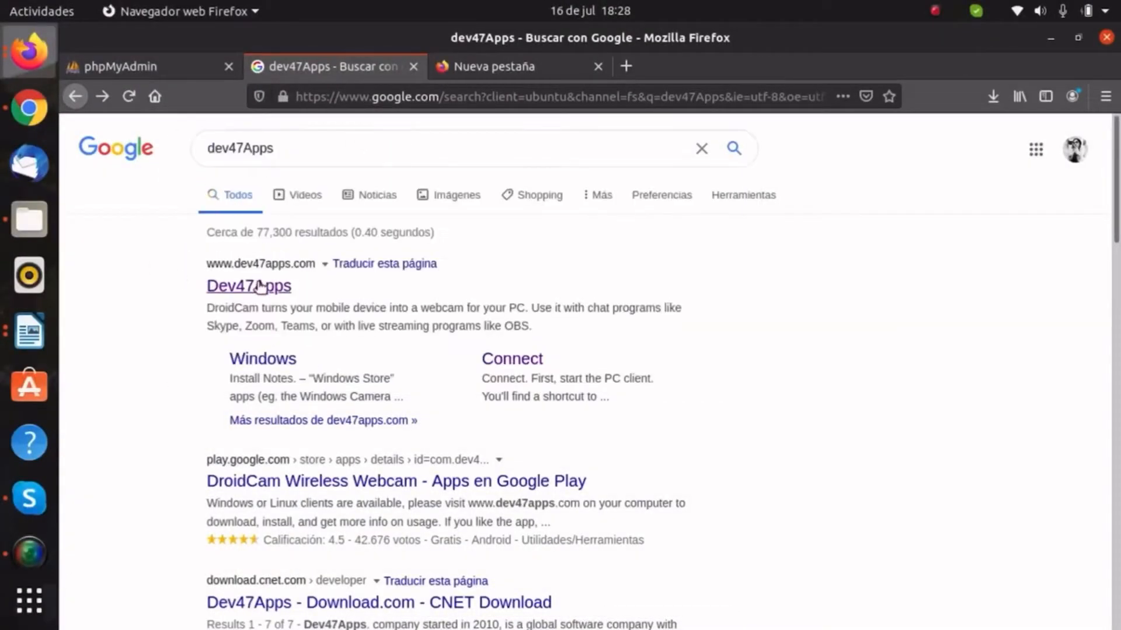
Open the Dev47Apps result and follow the Download Linux Client link to the install page
left_click(248, 286)
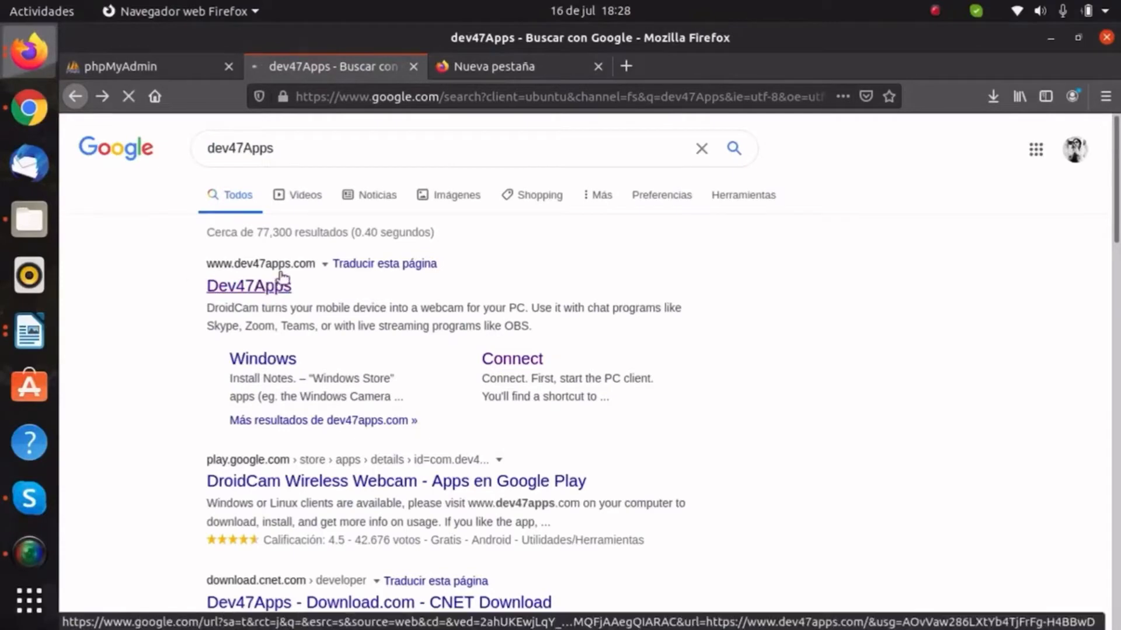
left_click(249, 285)
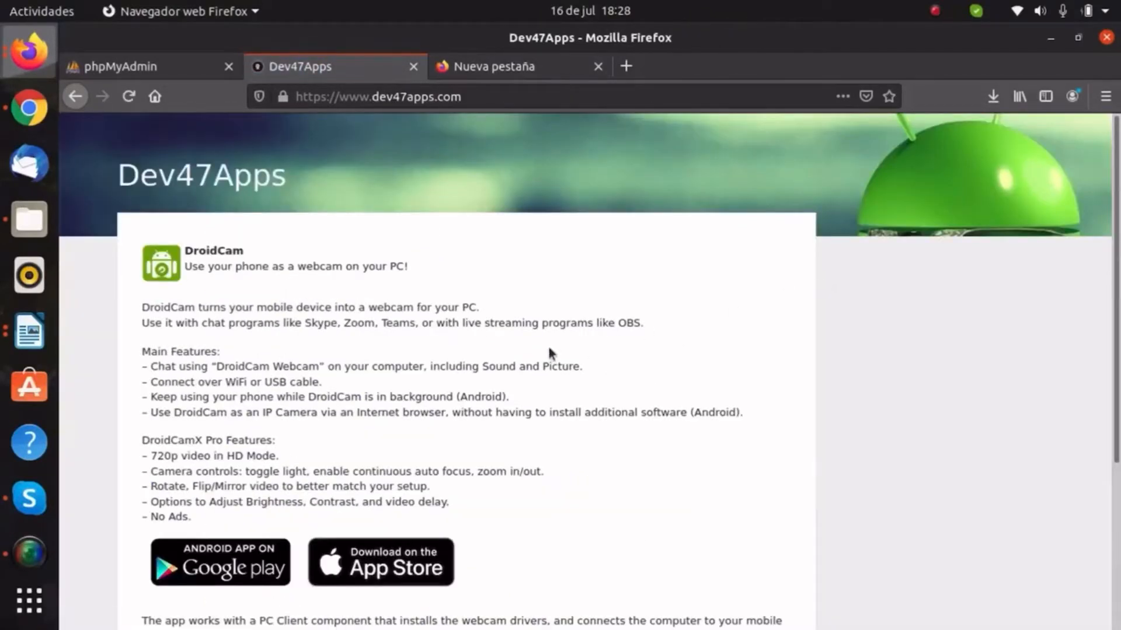
scroll("down", 3)
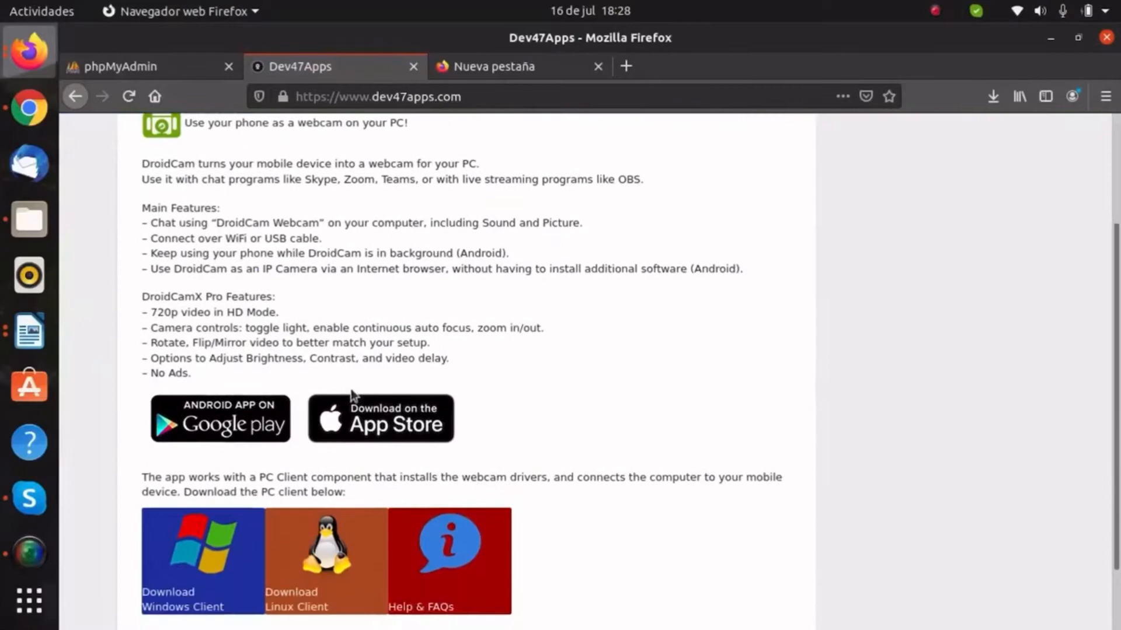
left_click(325, 558)
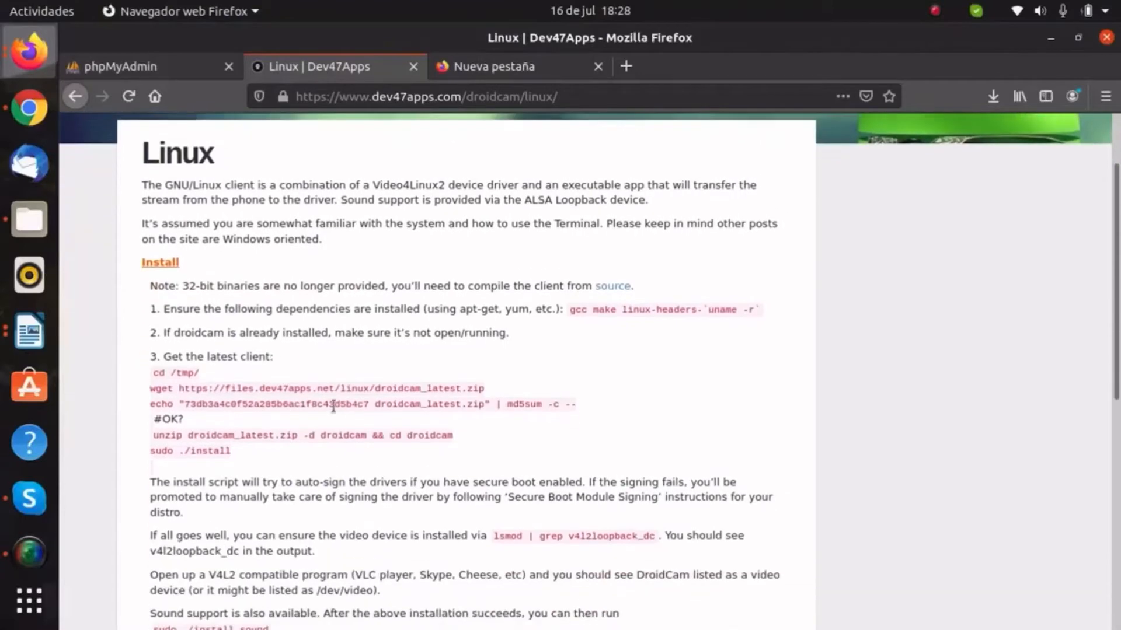
scroll("down", 3)
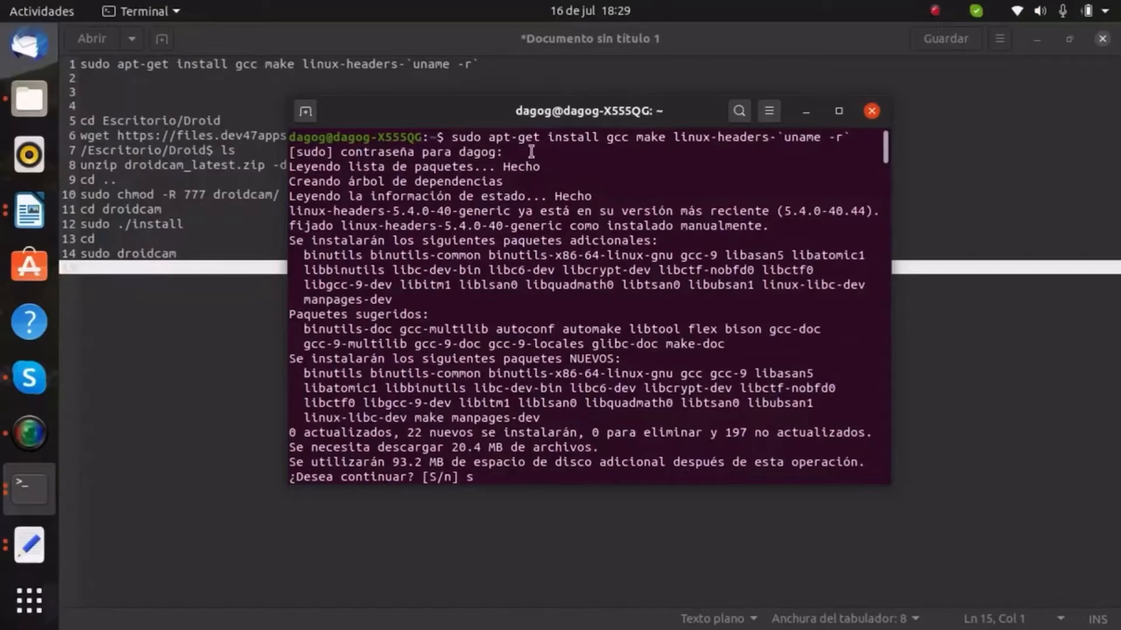
Confirm installing gcc, make and linux-headers with their additional packages
key("Return")
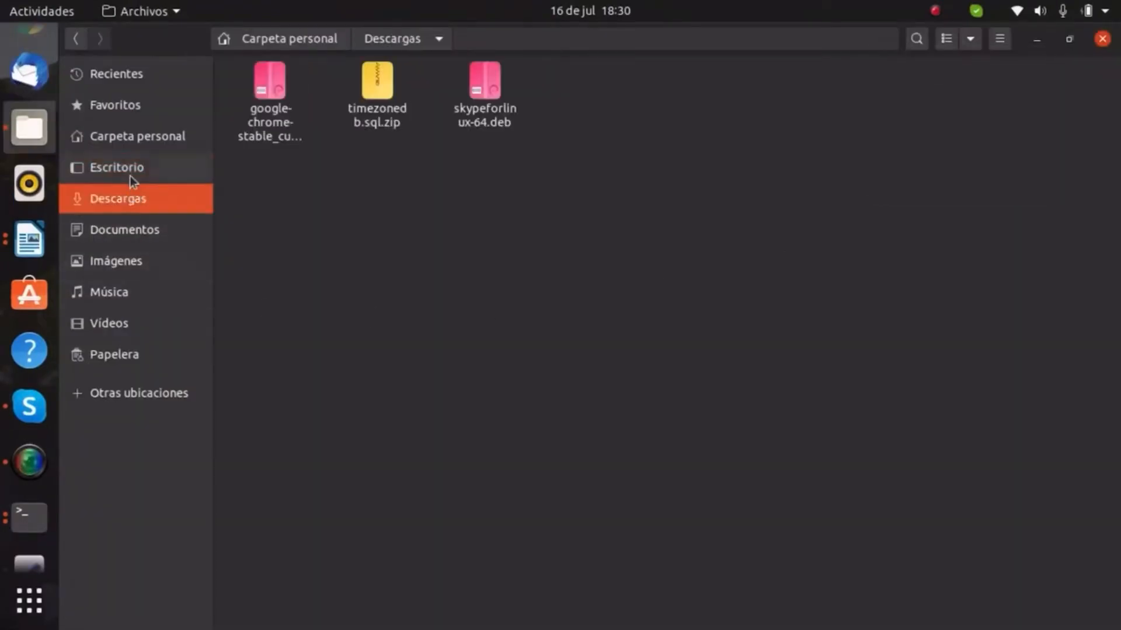
Make a new folder named 'Droid' inside Escritorio
left_click(115, 167)
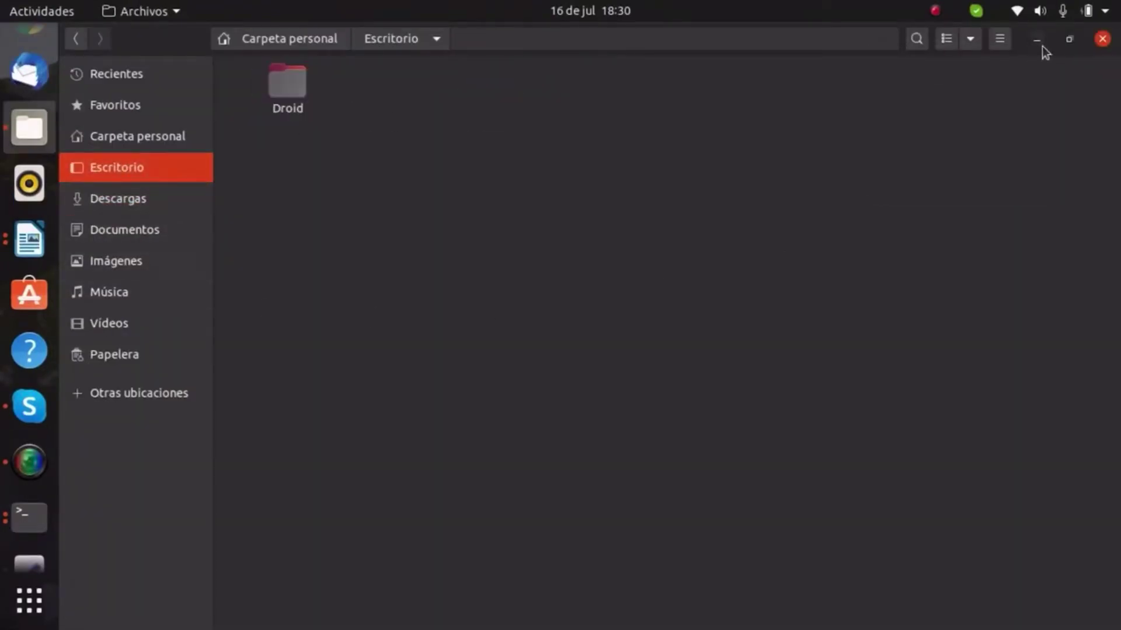
left_click(1000, 38)
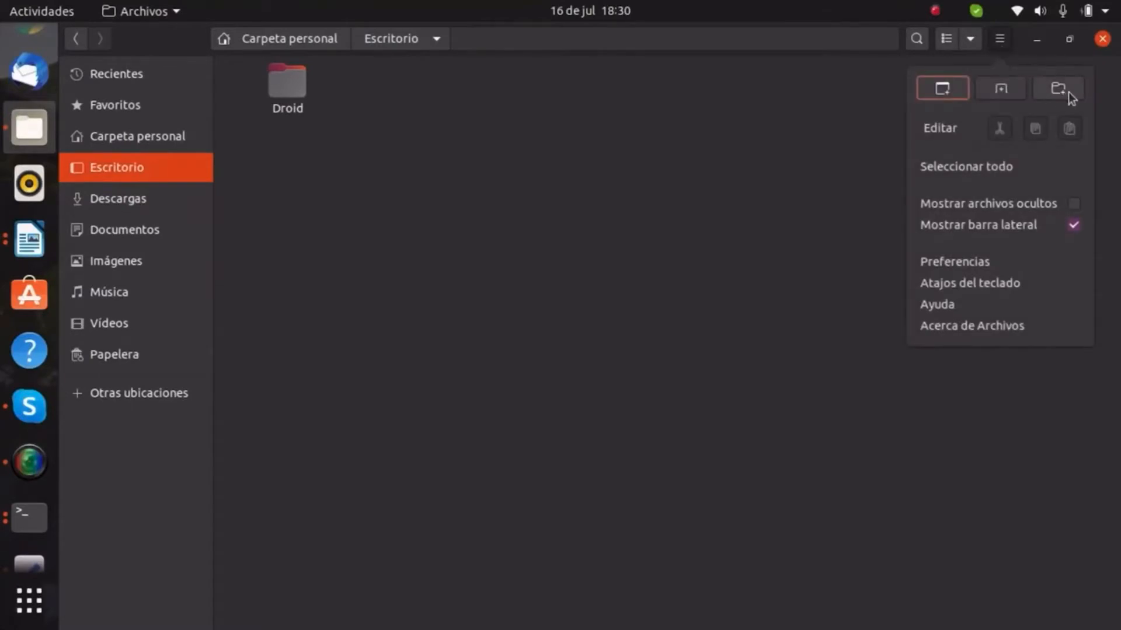
left_click(1057, 88)
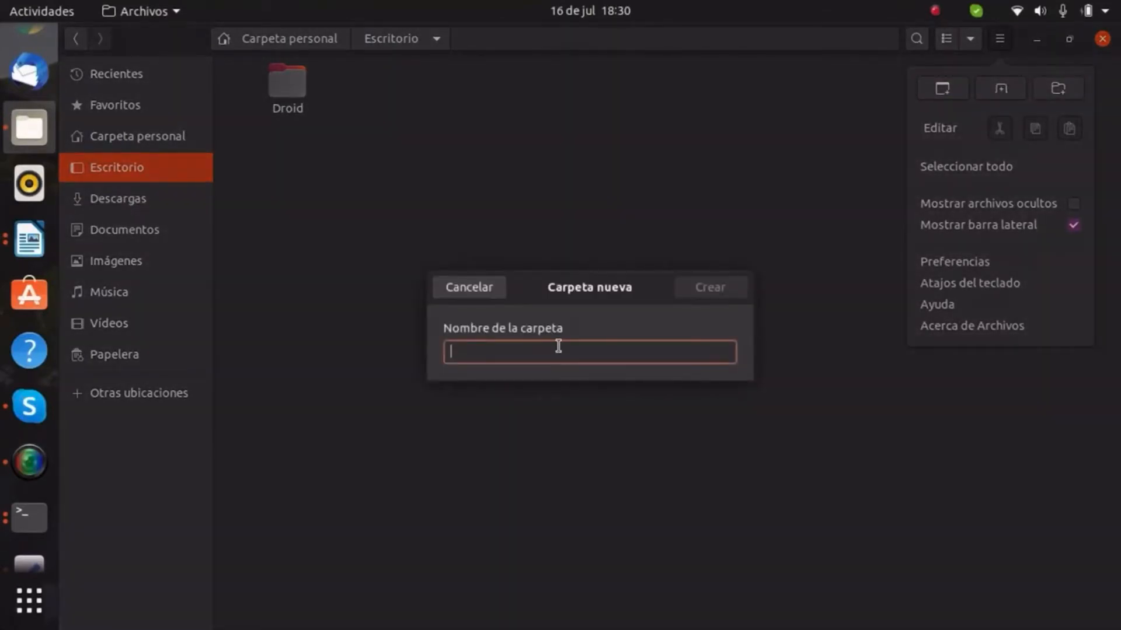
type("Droid")
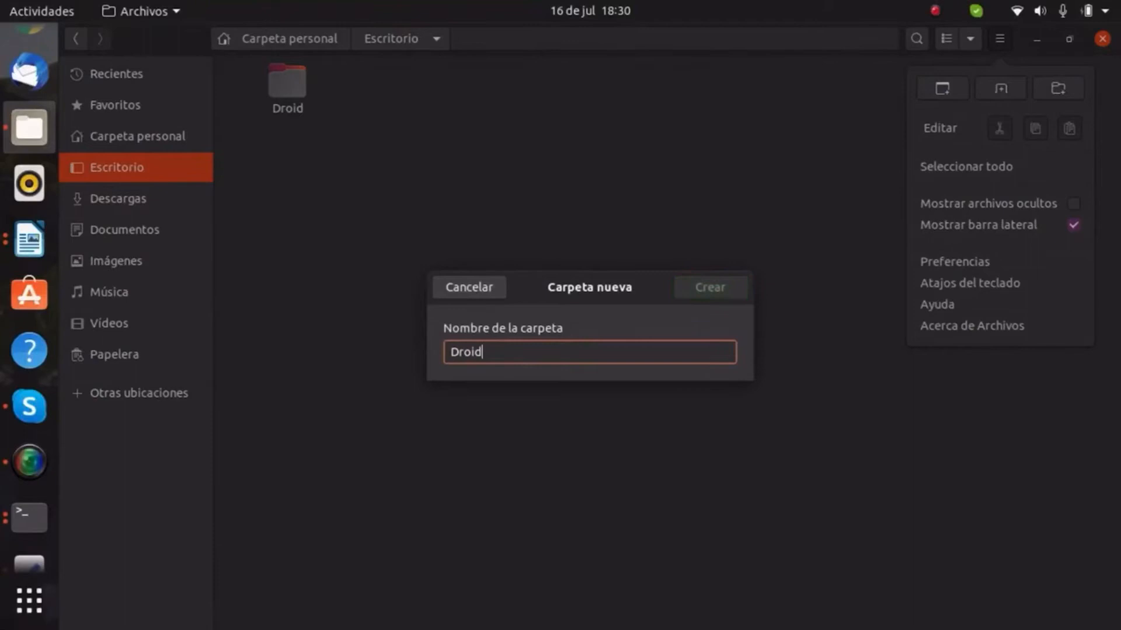
left_click(708, 287)
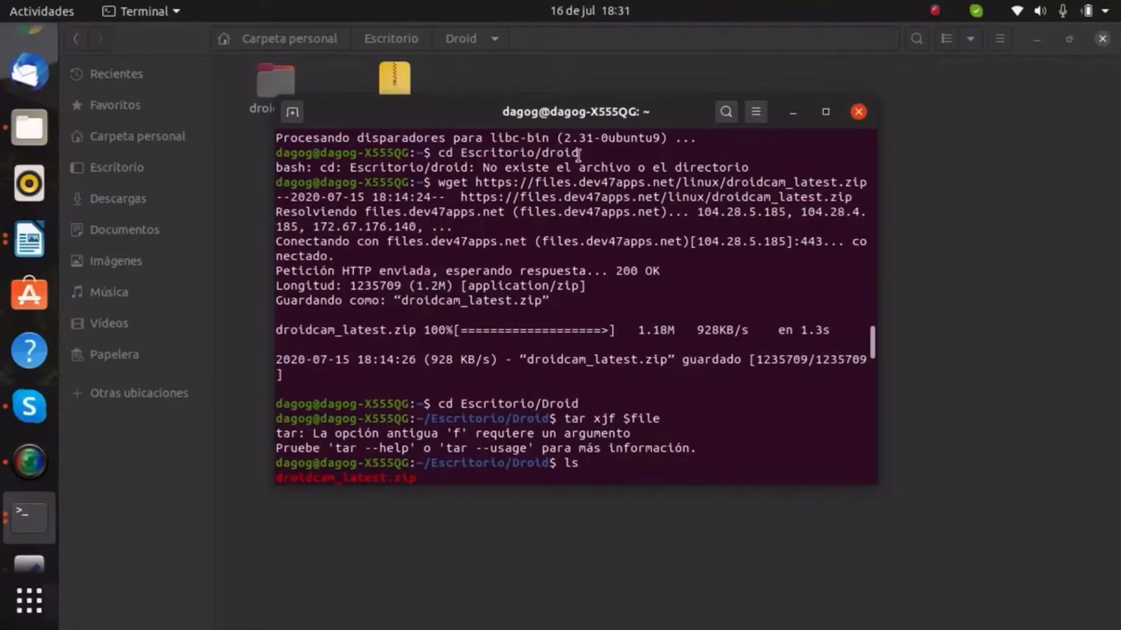
mouse_move(443, 181)
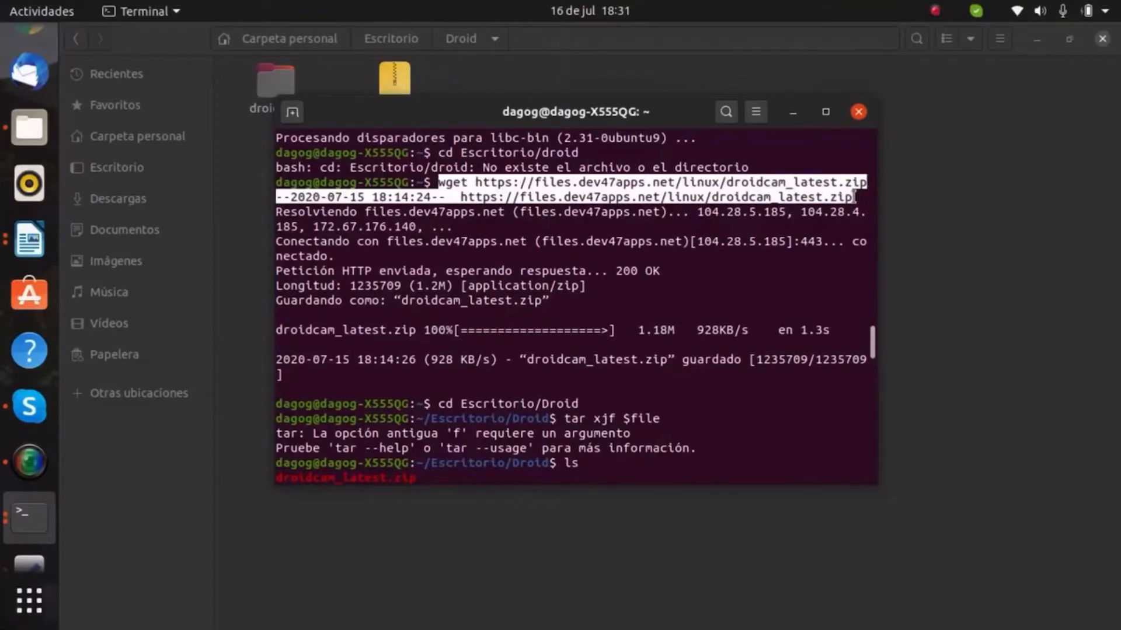
mouse_move(16, 538)
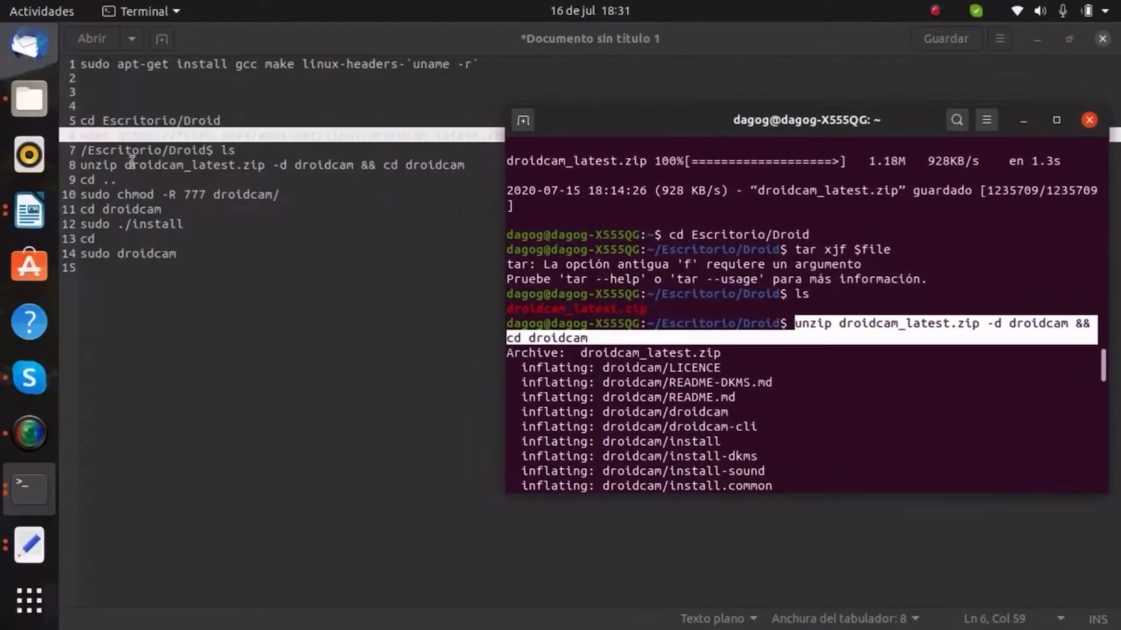
mouse_move(421, 159)
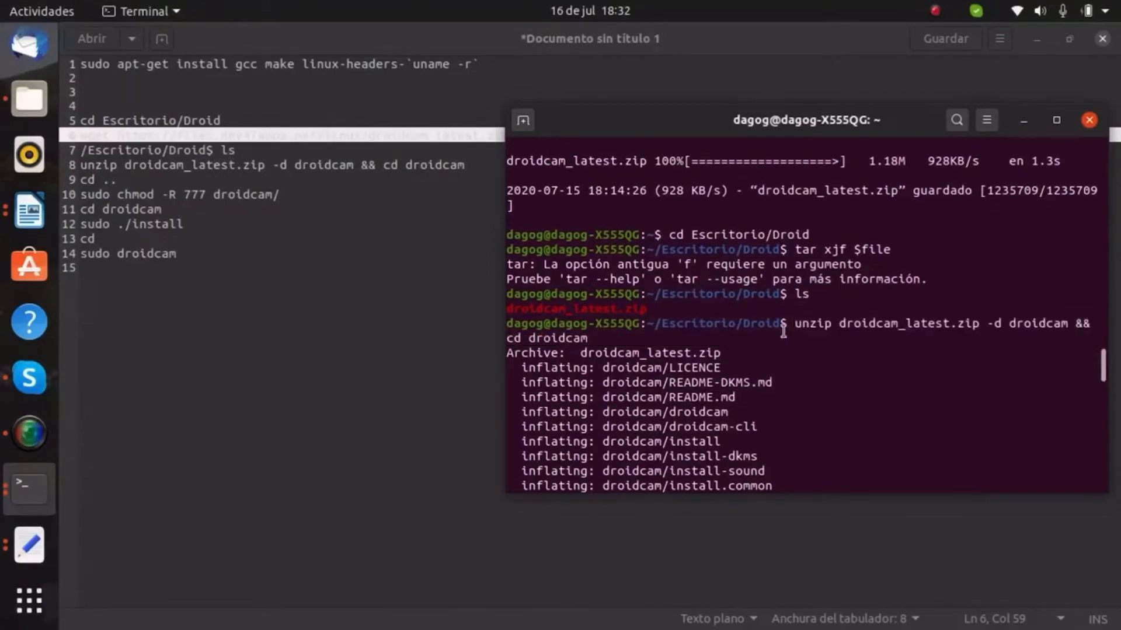
Run the DroidCam installer until it reports Done, then start droidcam with sudo
scroll("down", 3)
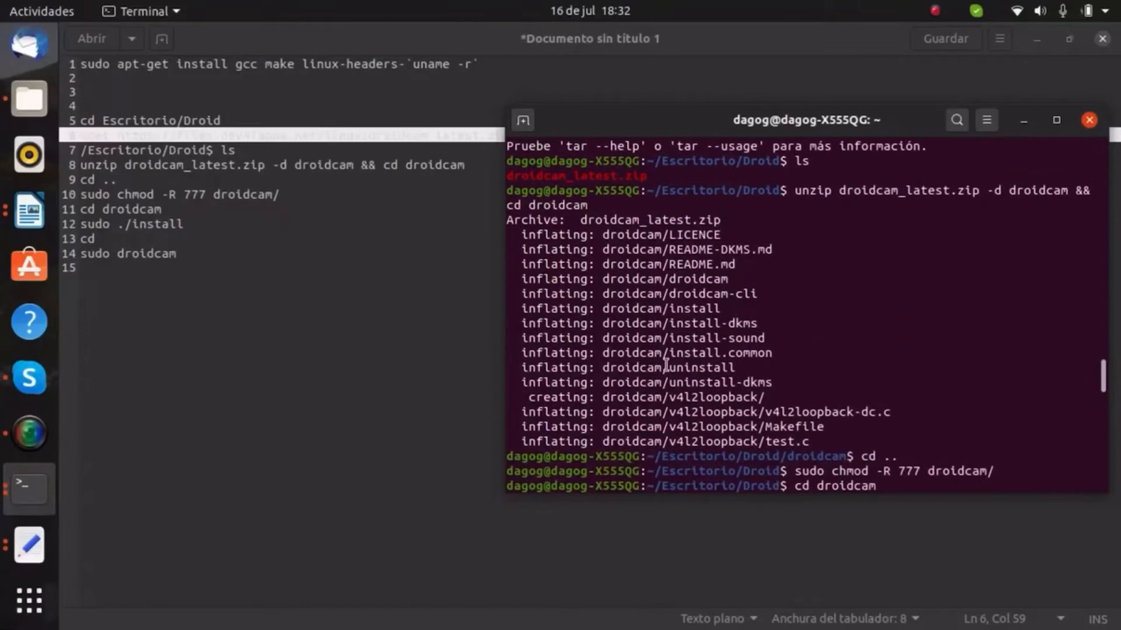
double_click(876, 456)
type("sudo ./install")
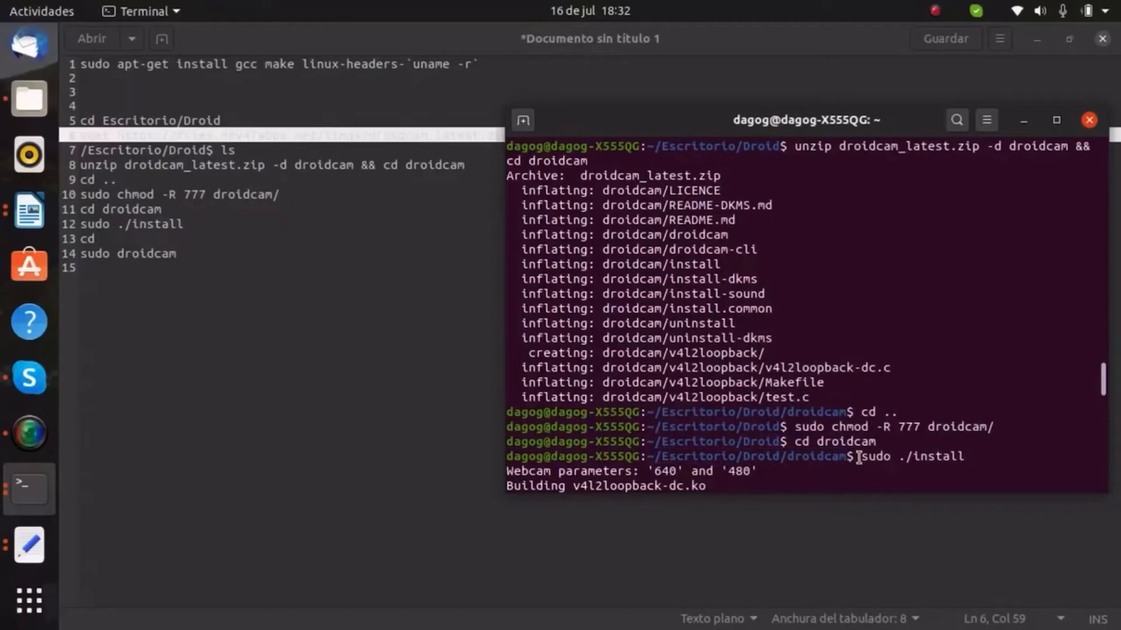
double_click(911, 456)
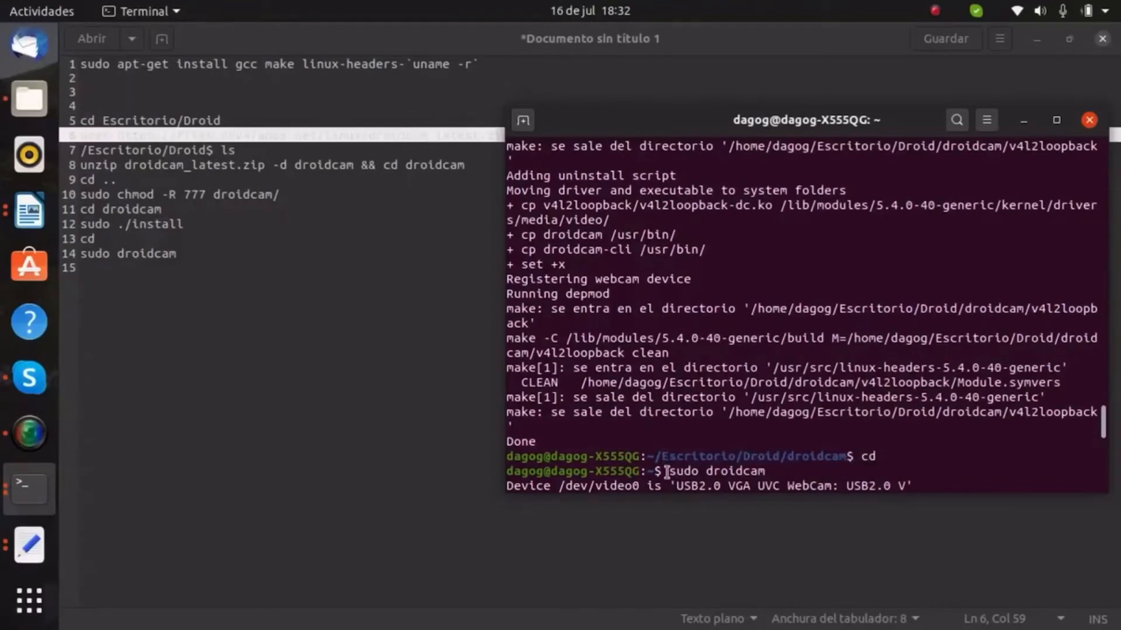
Run 'sudo droidcam' to open the DroidCam Client
type("sudo")
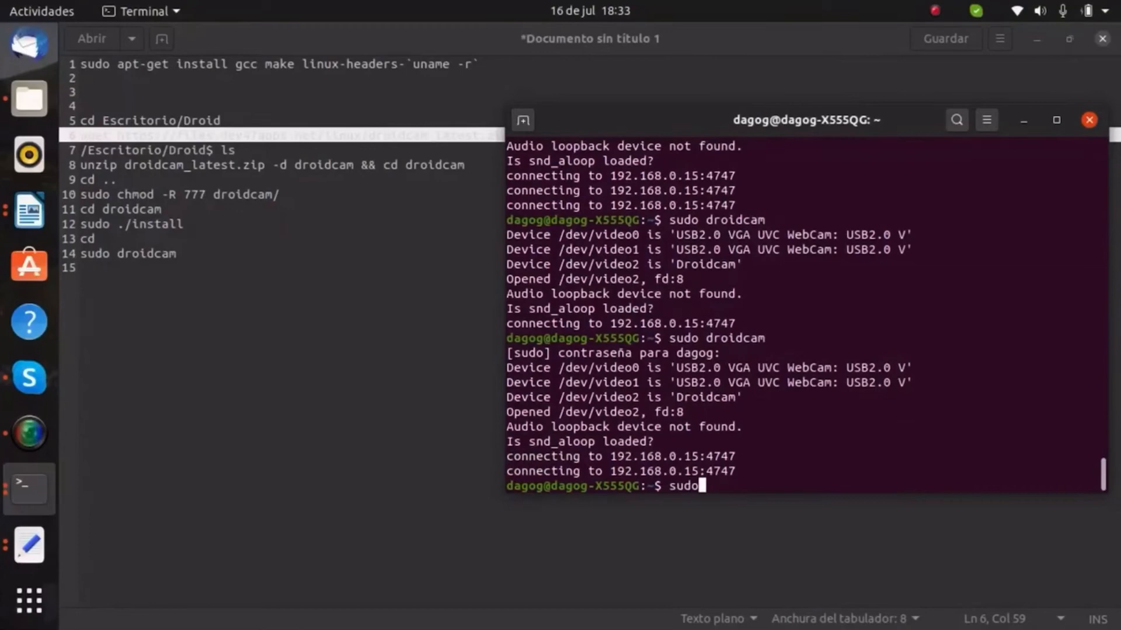
type("droidcam")
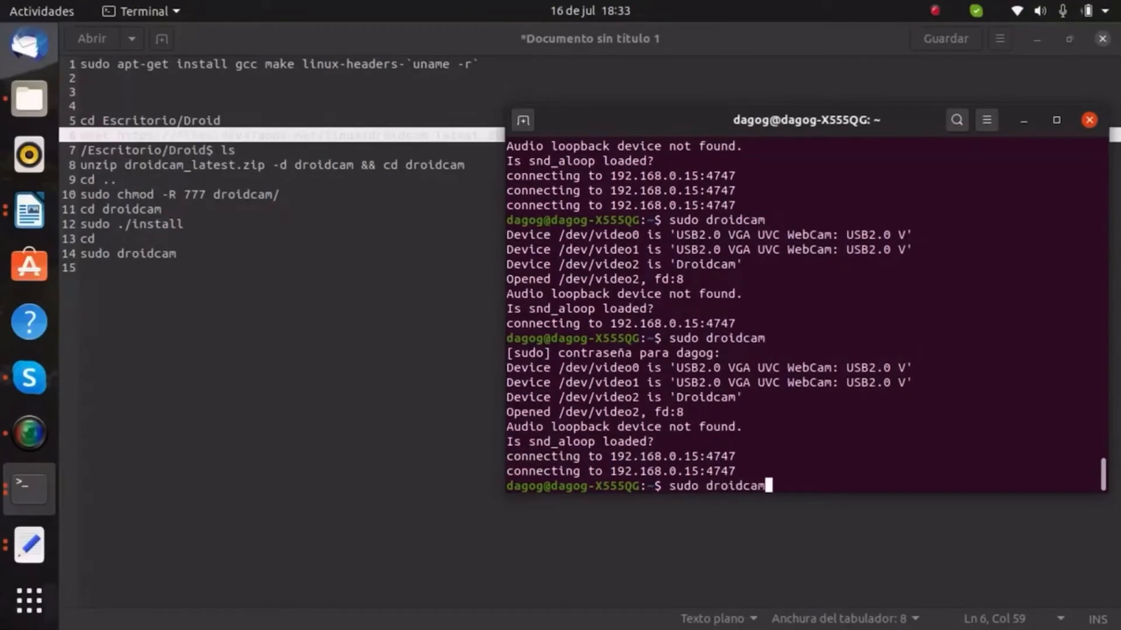
key("Return")
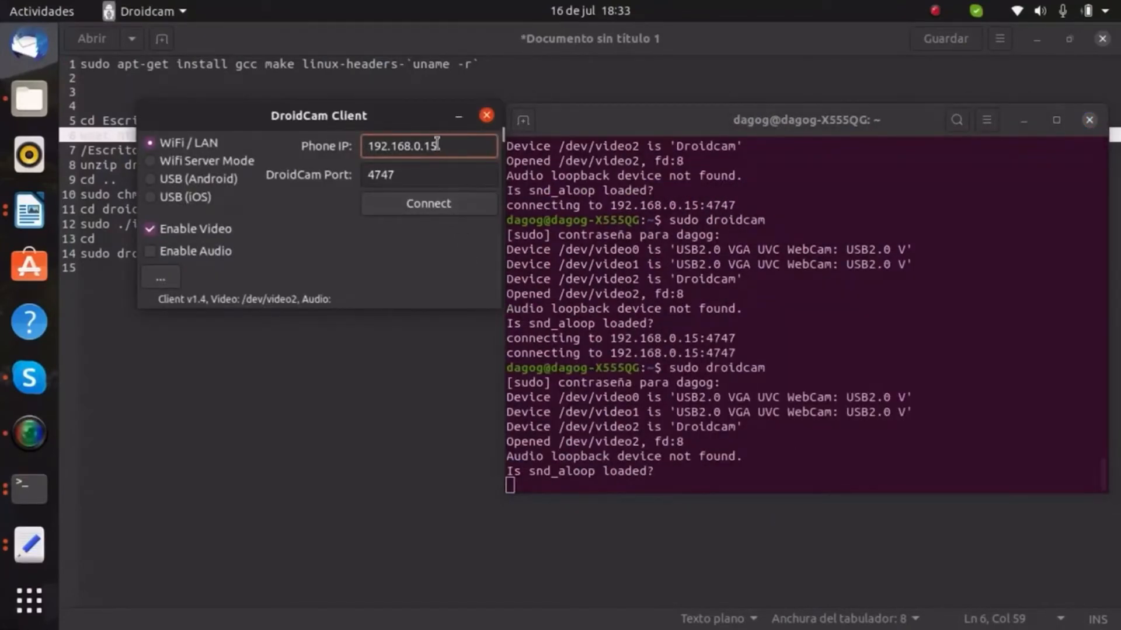
Connect to phone IP 192.168.0.15 on port 4747 and dismiss the failure error
triple_click(427, 146)
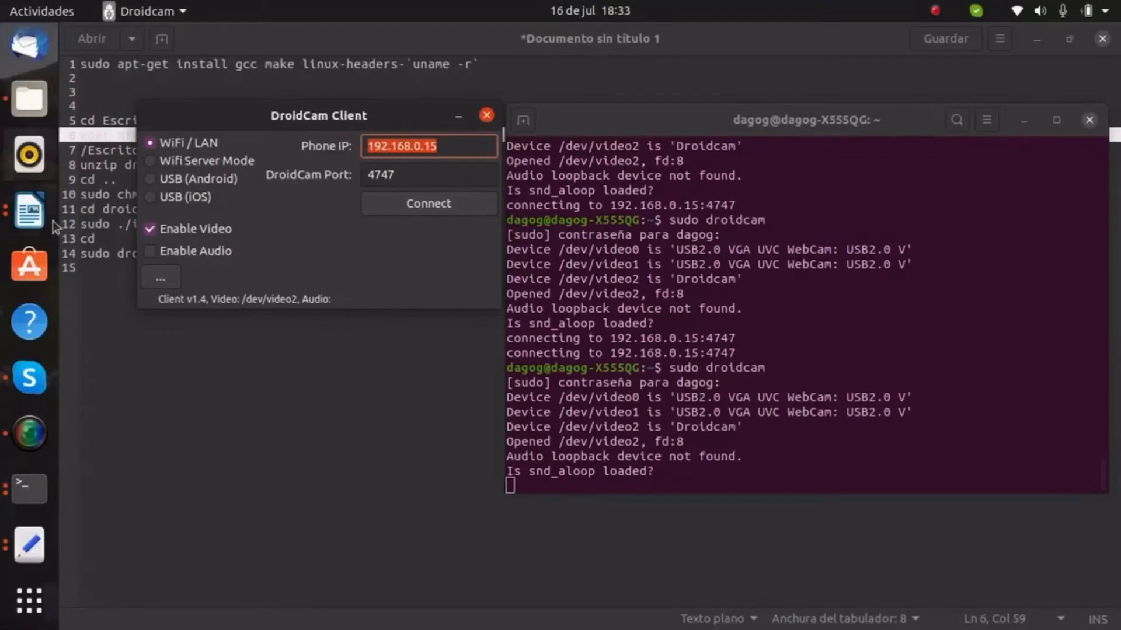
left_click(429, 146)
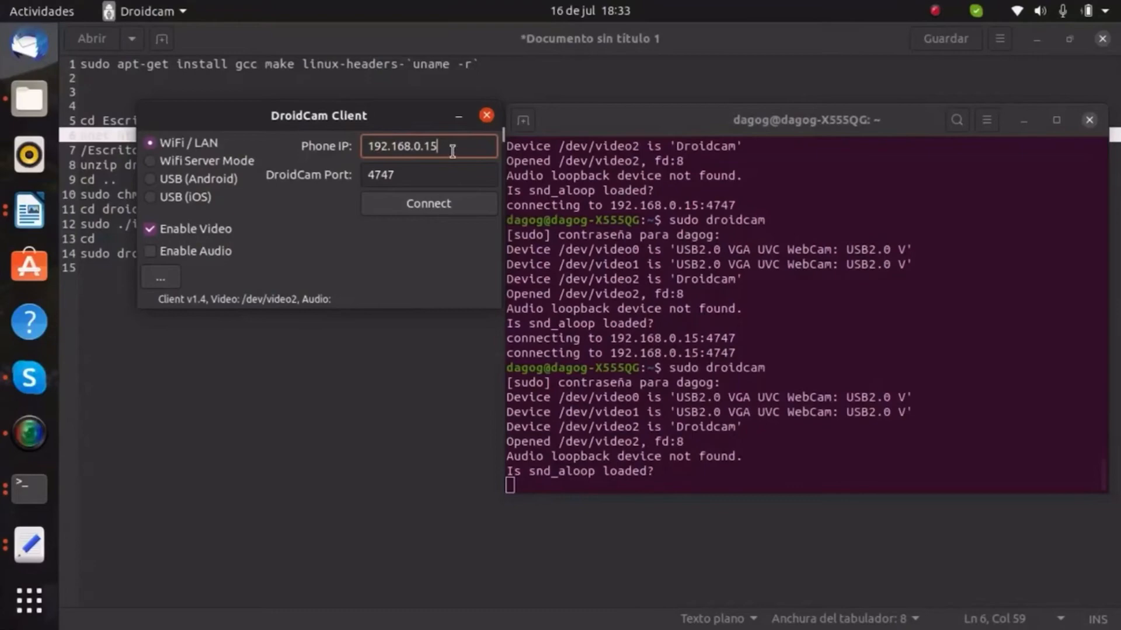
triple_click(404, 146)
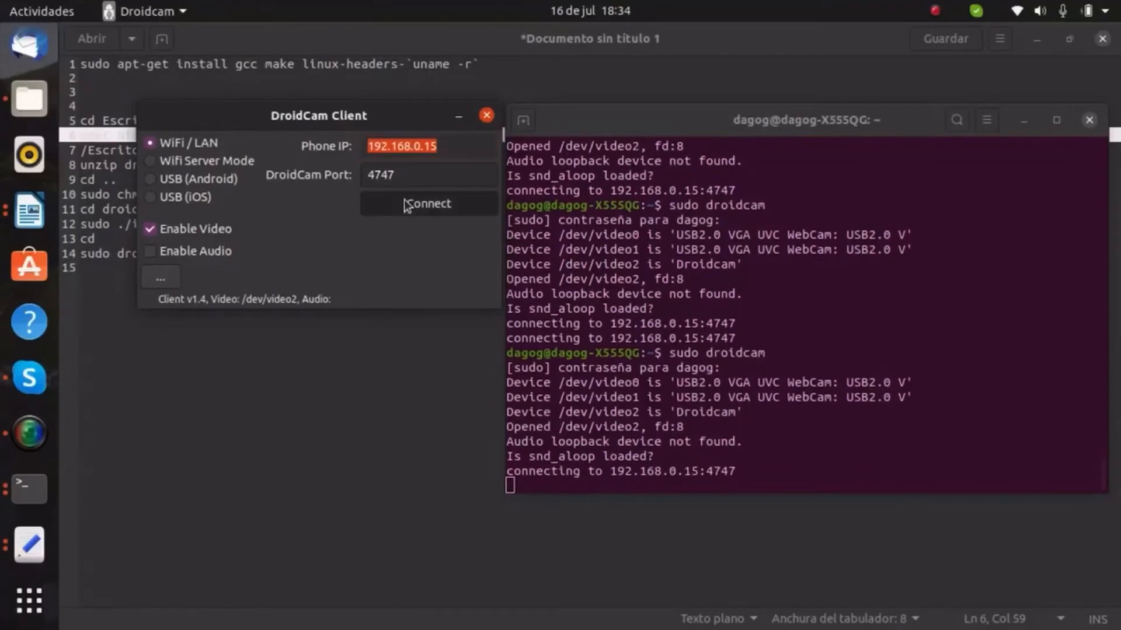
left_click(427, 207)
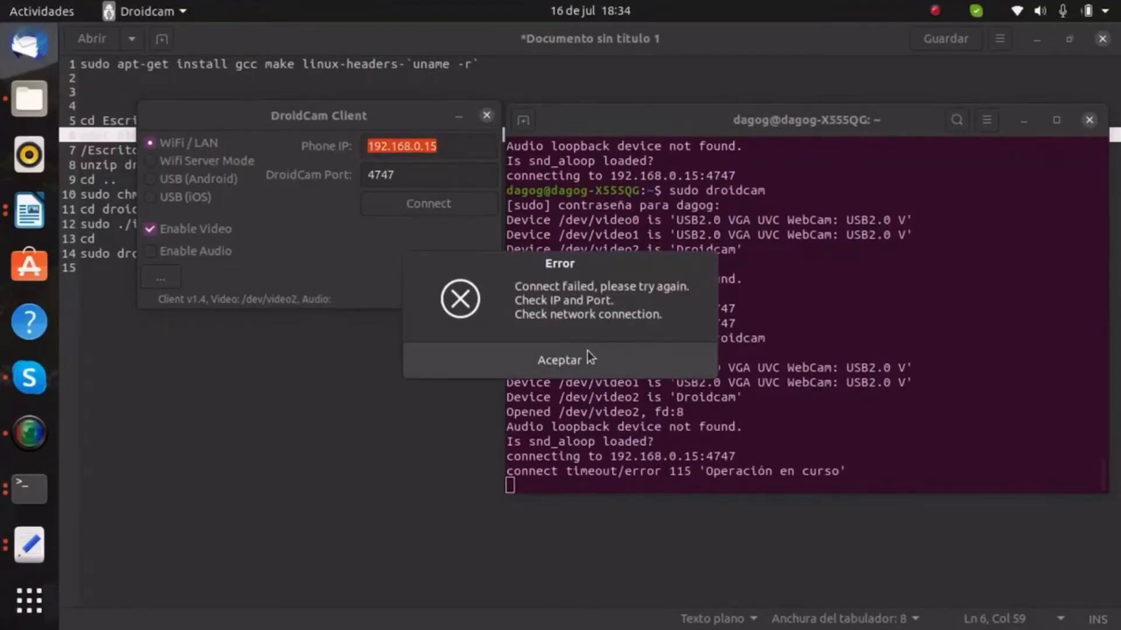
left_click(560, 359)
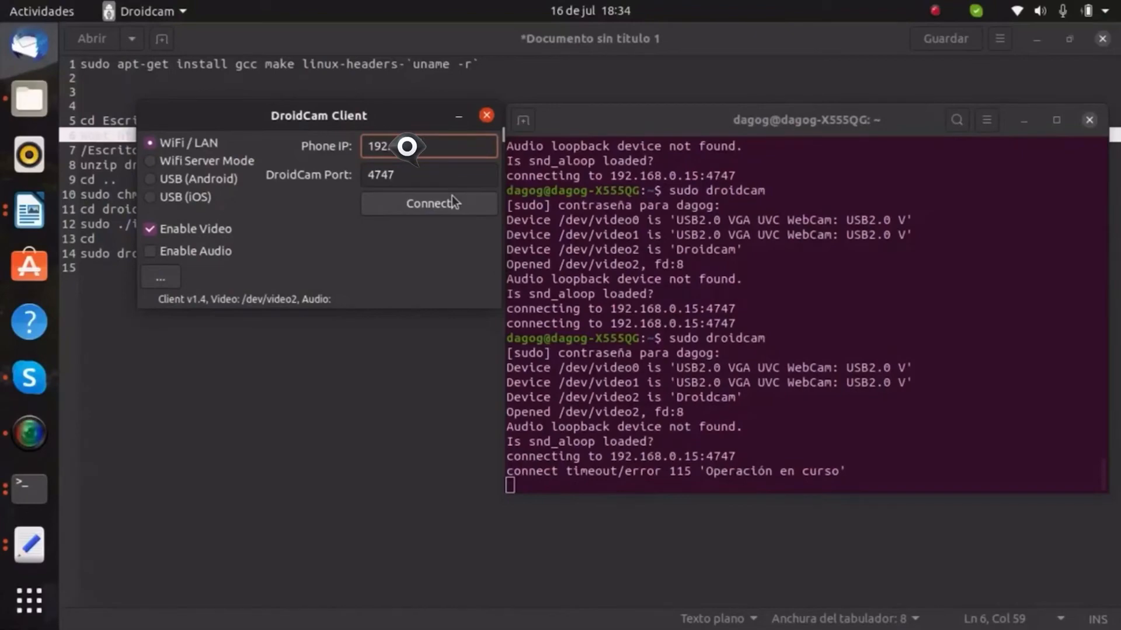
Change the phone IP to end in 70 and connect again
type("70")
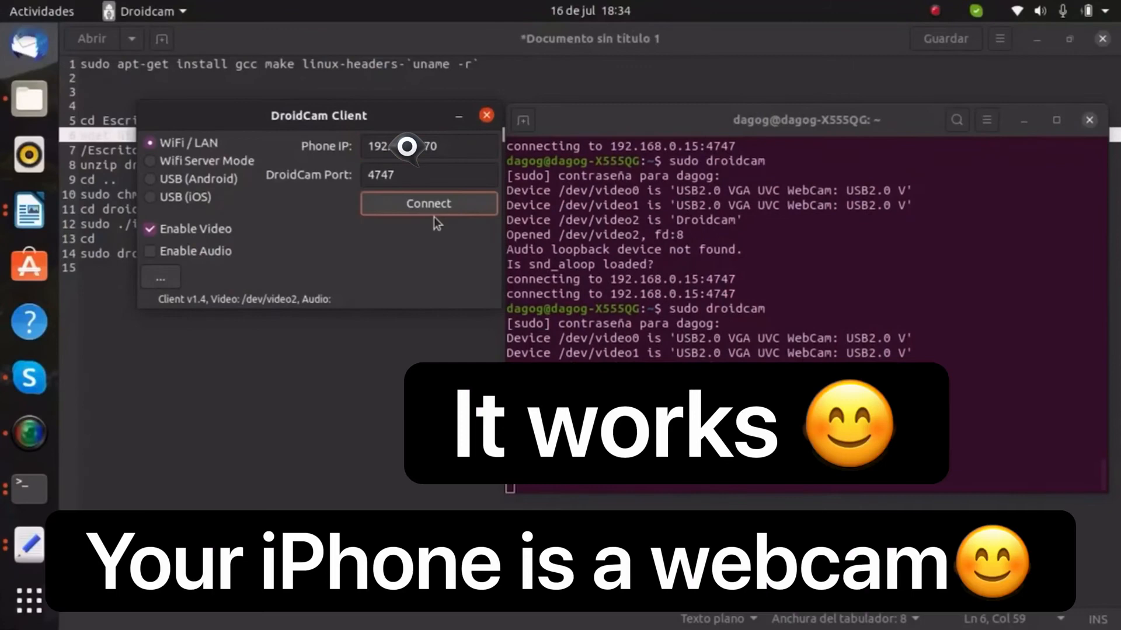
left_click(428, 204)
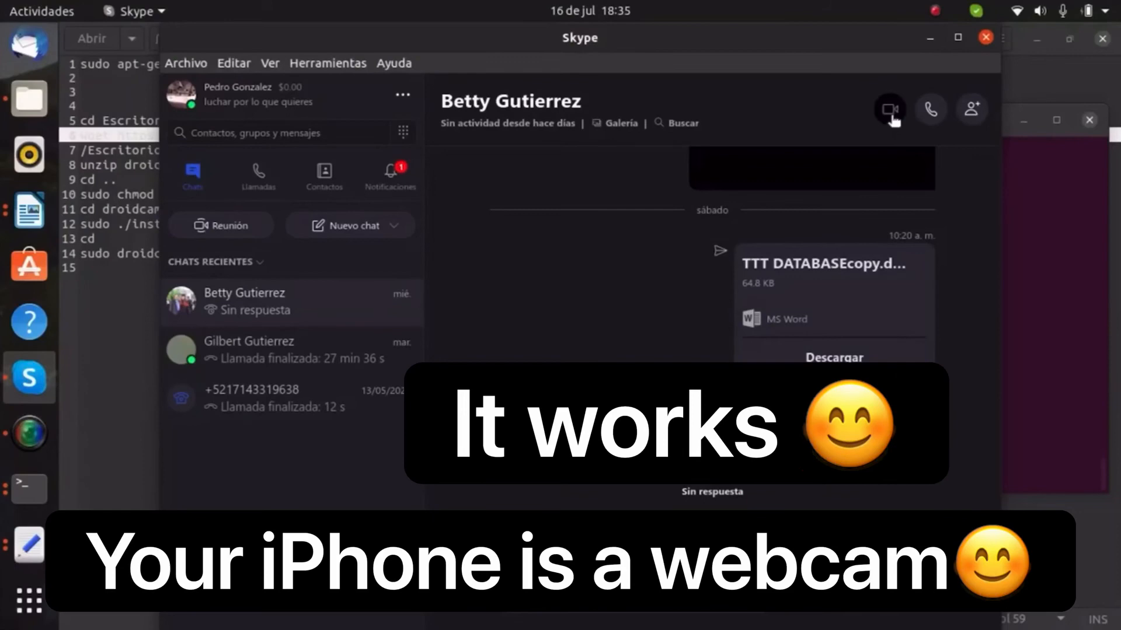
Start a video call with the contact and select Droidcam as the camera
left_click(889, 109)
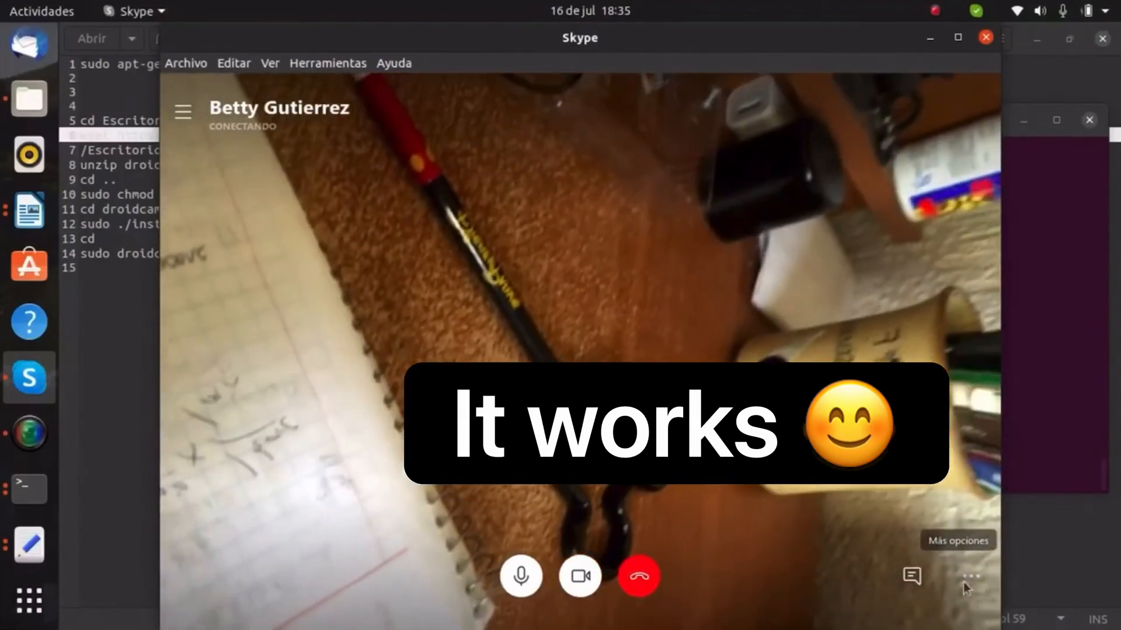
left_click(970, 577)
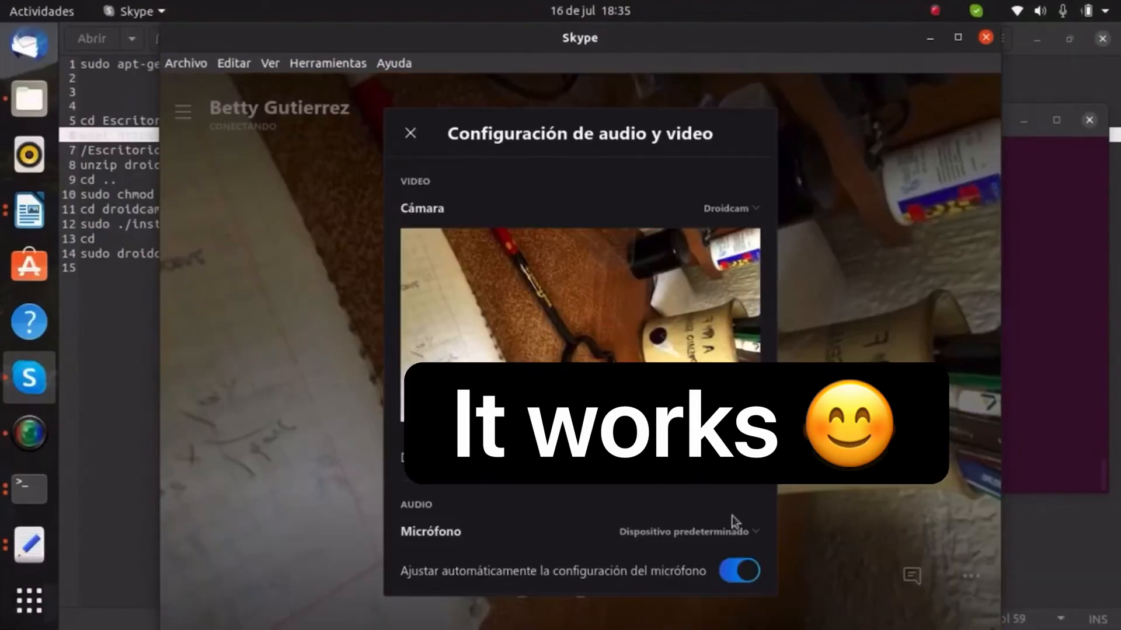
left_click(729, 207)
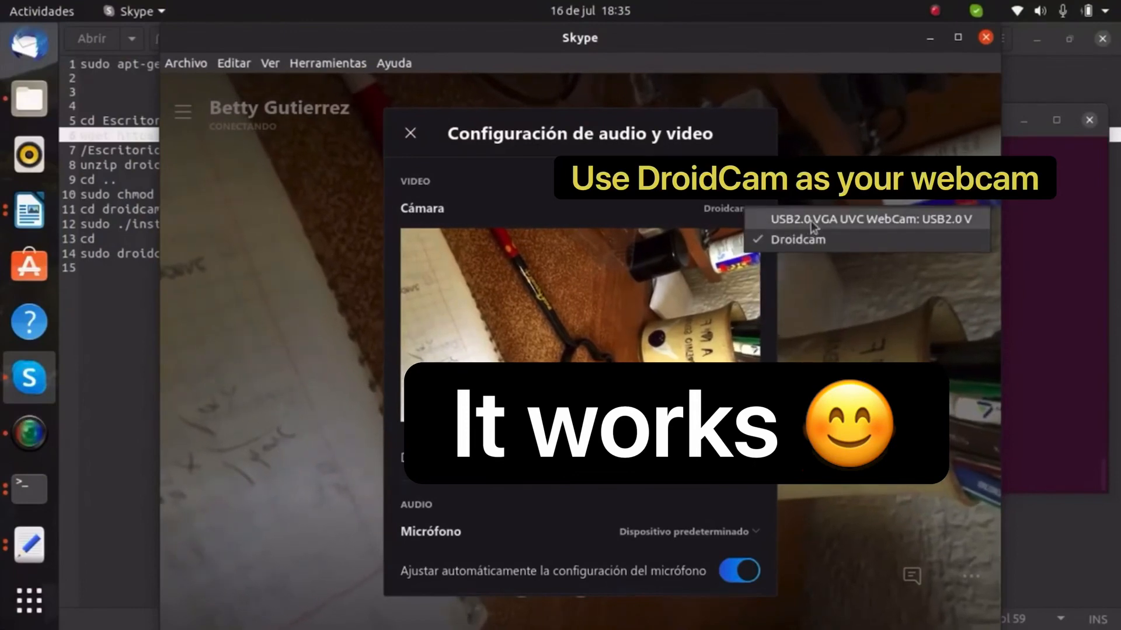
left_click(796, 240)
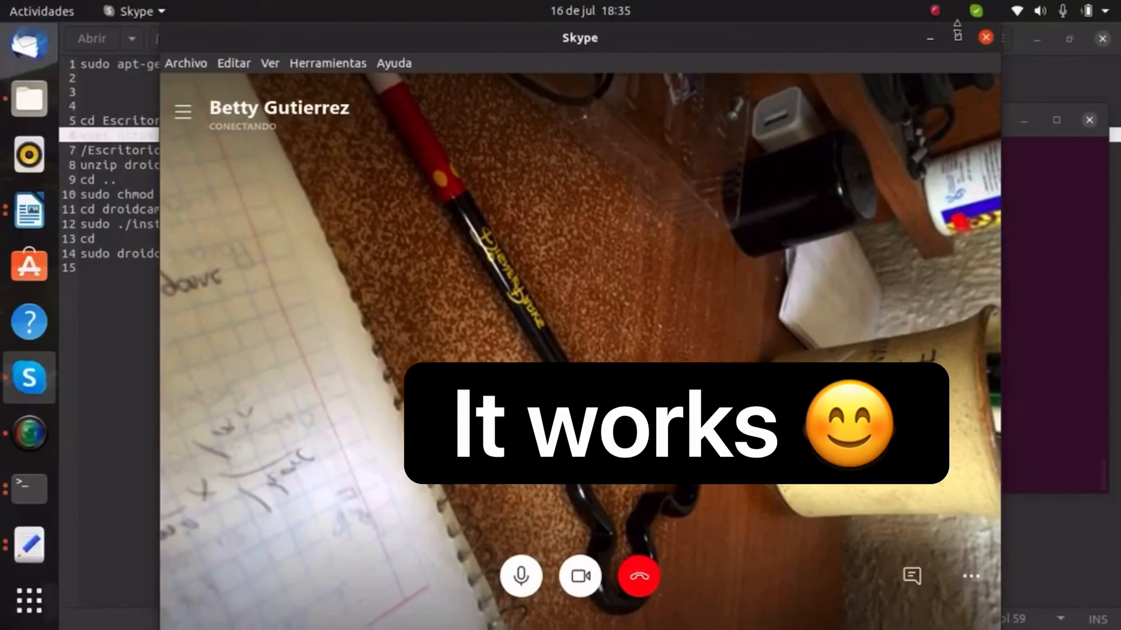
mouse_move(935, 16)
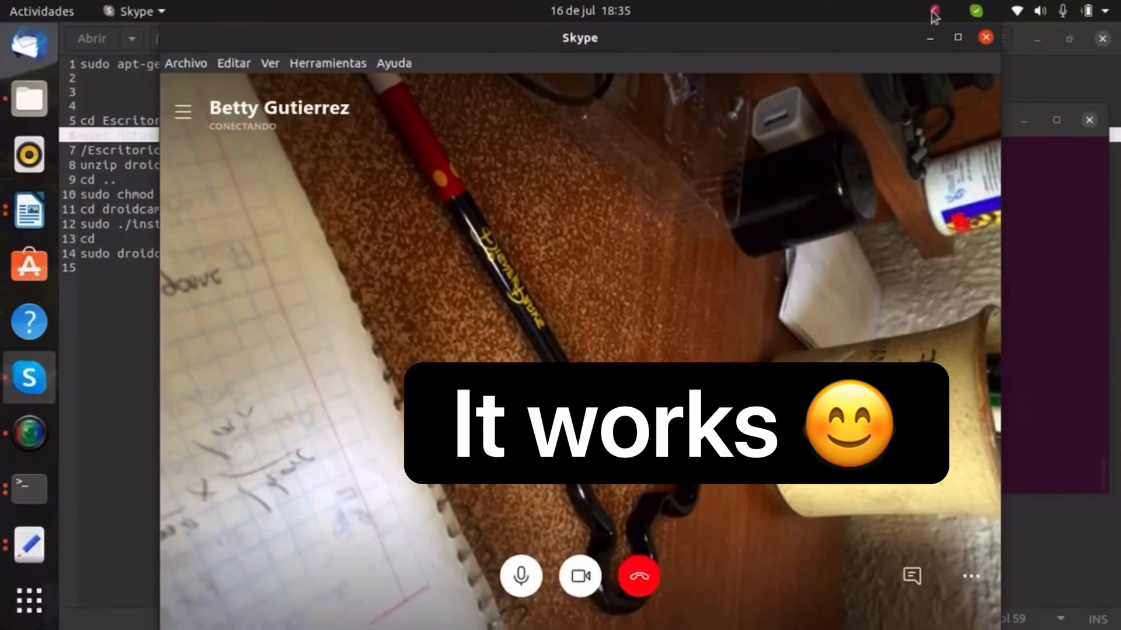